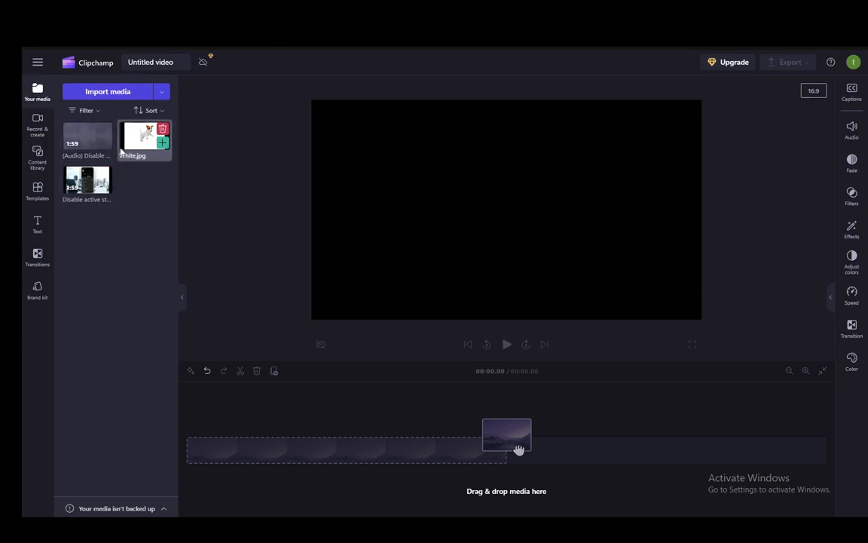
# - Delete the audio-only item from Your media and confirm, keeping the image and tutorial video
pyautogui.click(163, 127)
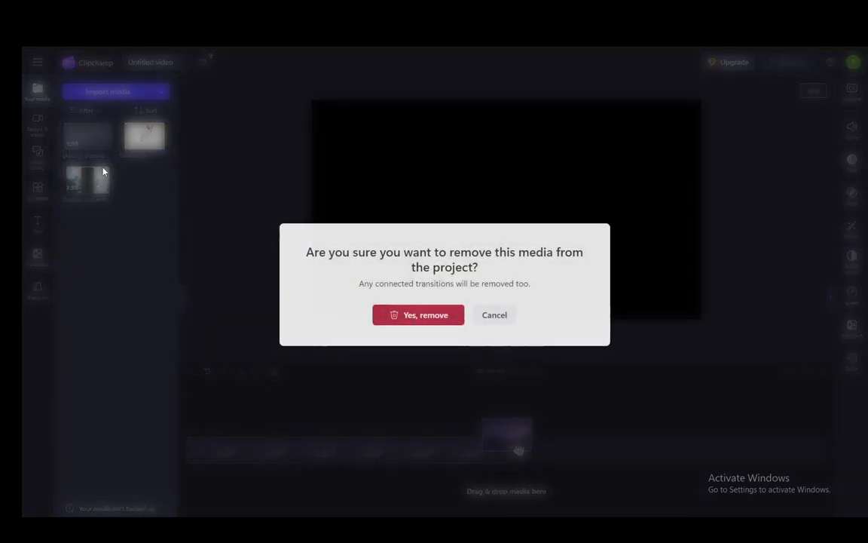
pyautogui.click(419, 315)
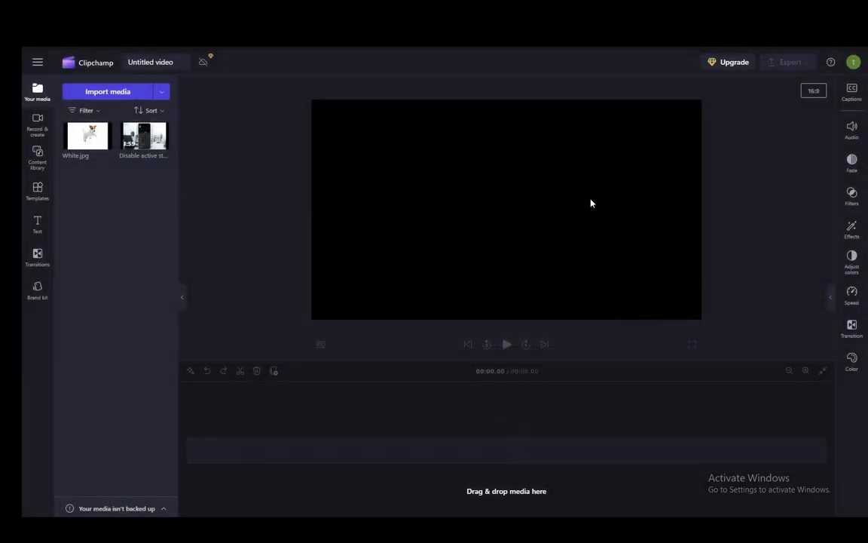
pyautogui.moveTo(144, 136); pyautogui.dragTo(506, 449)
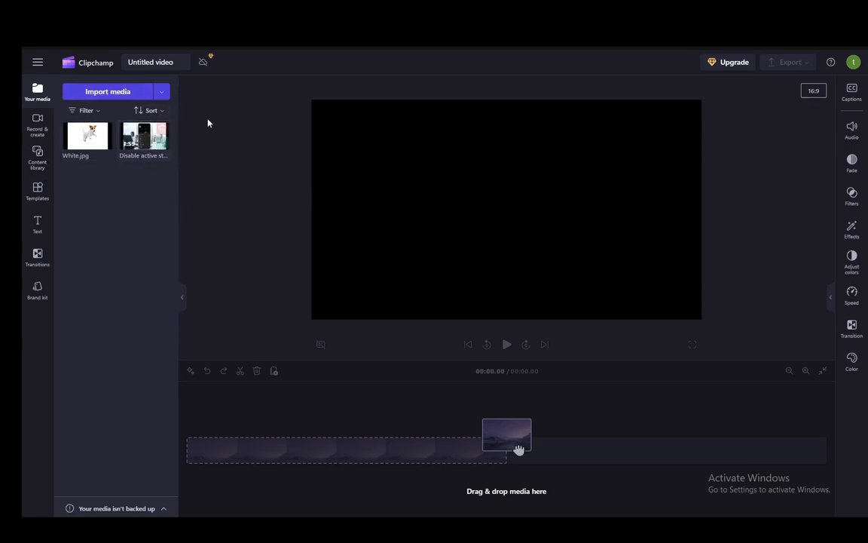
# - Add the tutorial video to the timeline and show its Speed settings at 1x
pyautogui.click(162, 92)
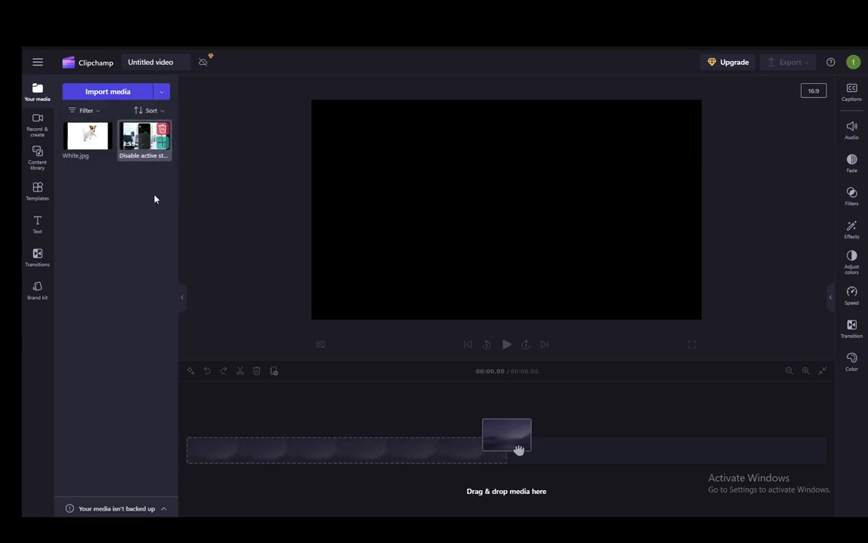
pyautogui.moveTo(163, 143)
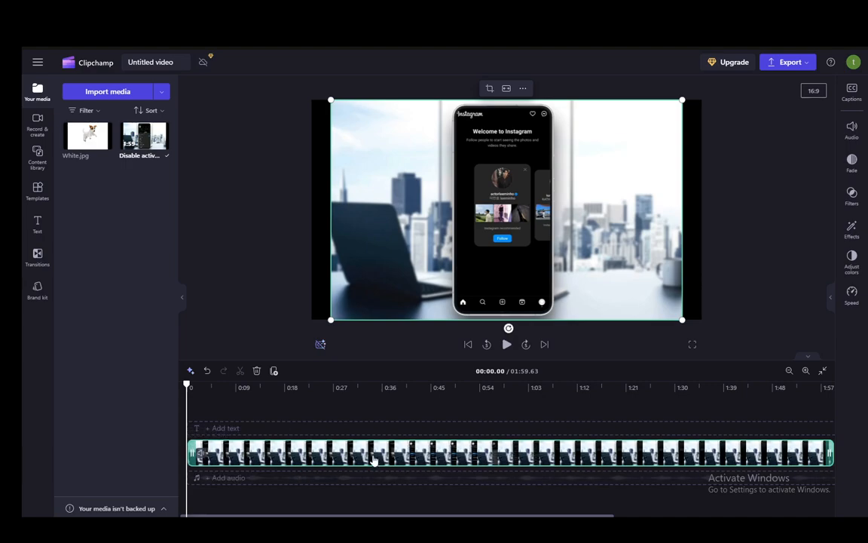
pyautogui.moveTo(344, 446)
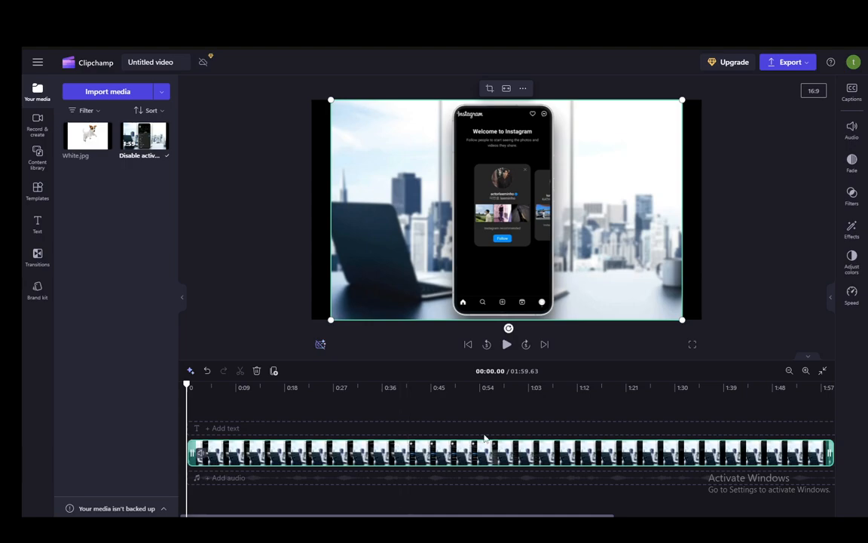
pyautogui.click(851, 293)
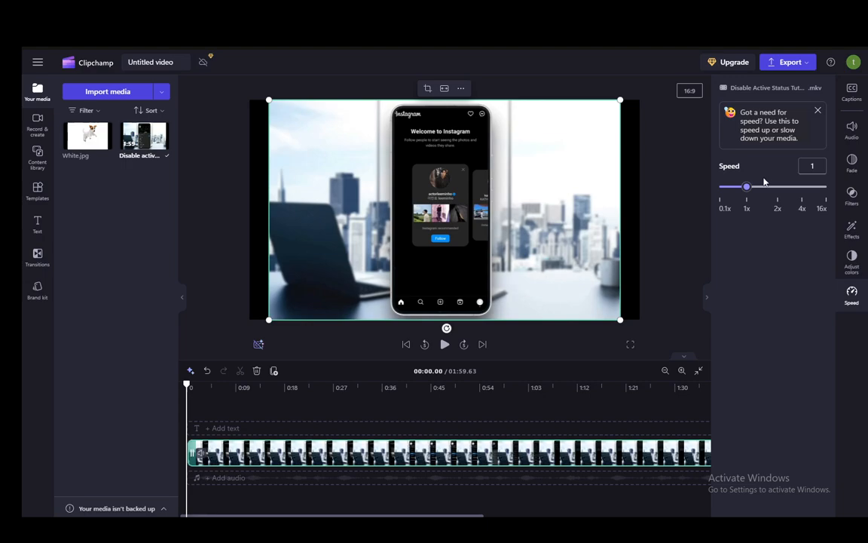
# - Replace the clip's 1x speed value with 0.75
pyautogui.click(812, 166)
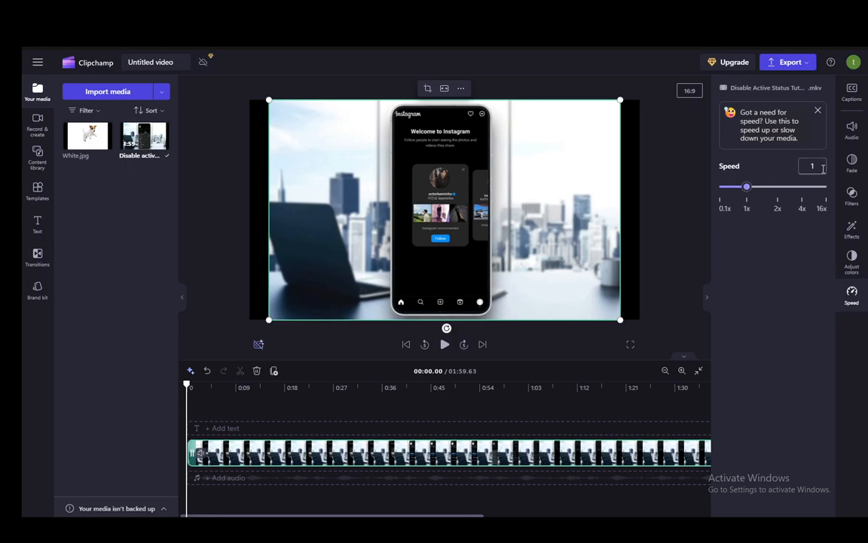
pyautogui.click(812, 166)
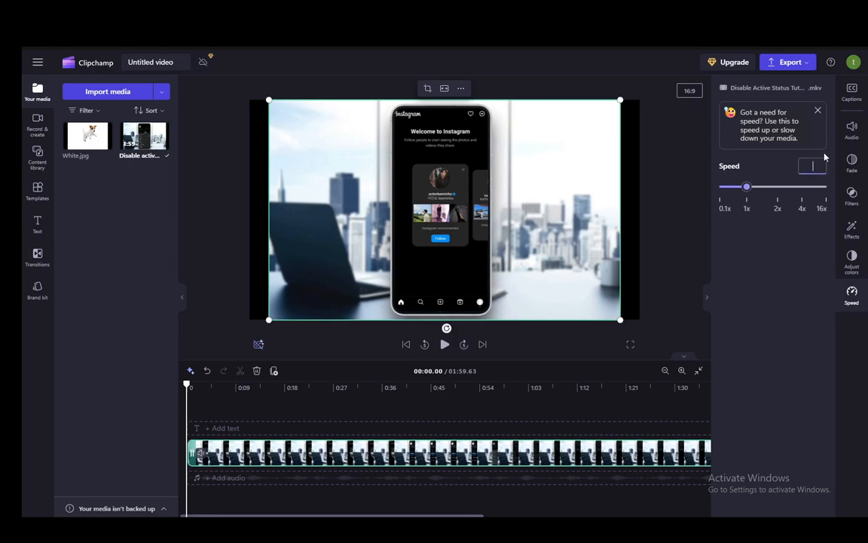
pyautogui.write('0.')
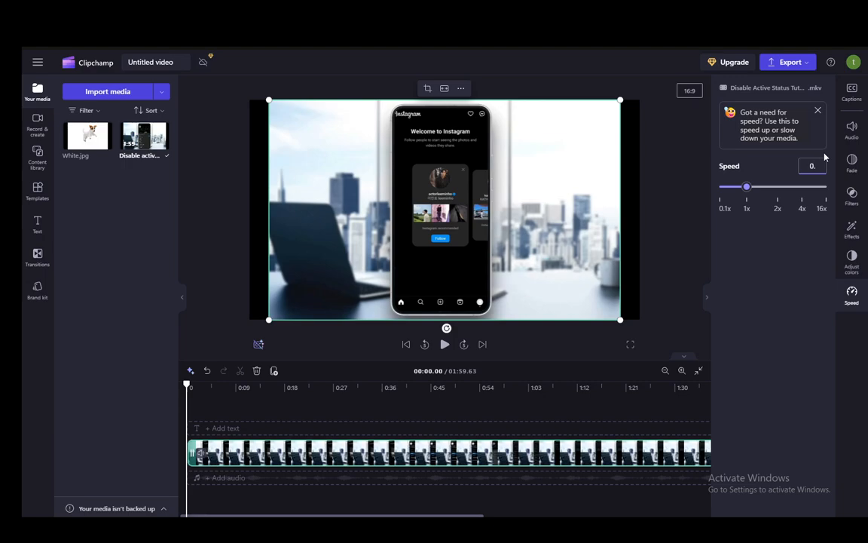
pyautogui.write('0.75')
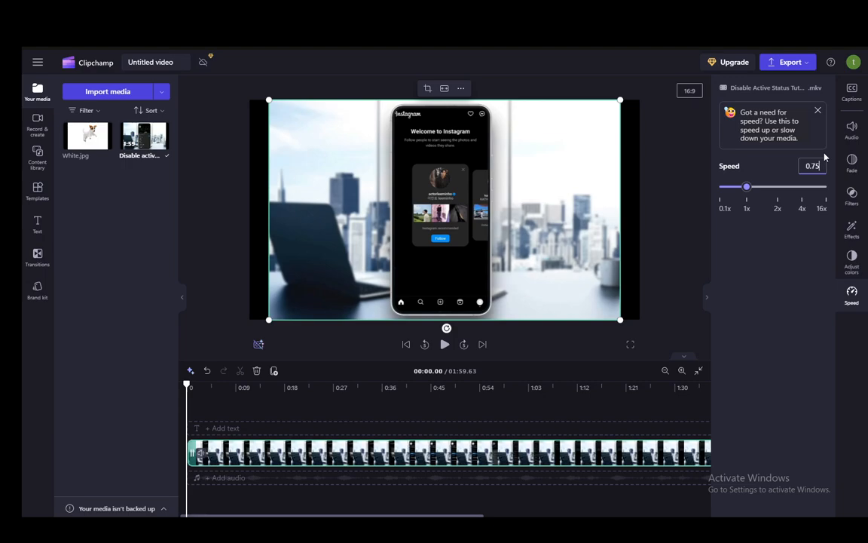
pyautogui.moveTo(802, 148)
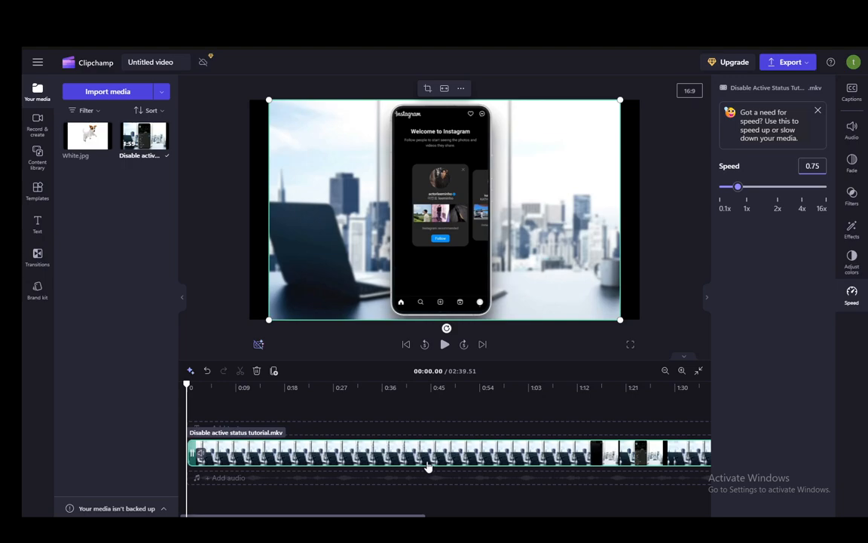
# - Slide the speed through 0.3, 0.1, 1, 0.6, 0.5 and 1, leaving it at 0.7x
pyautogui.moveTo(739, 187); pyautogui.dragTo(725, 187)
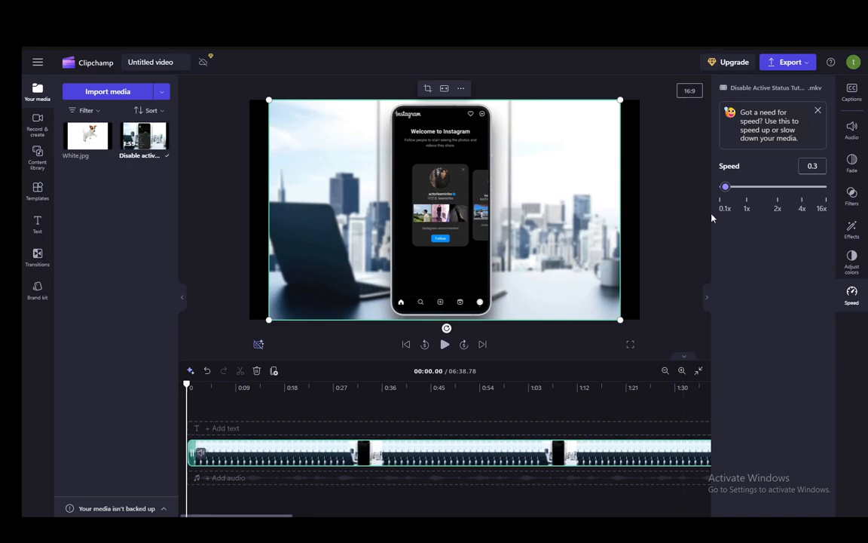
pyautogui.moveTo(753, 196)
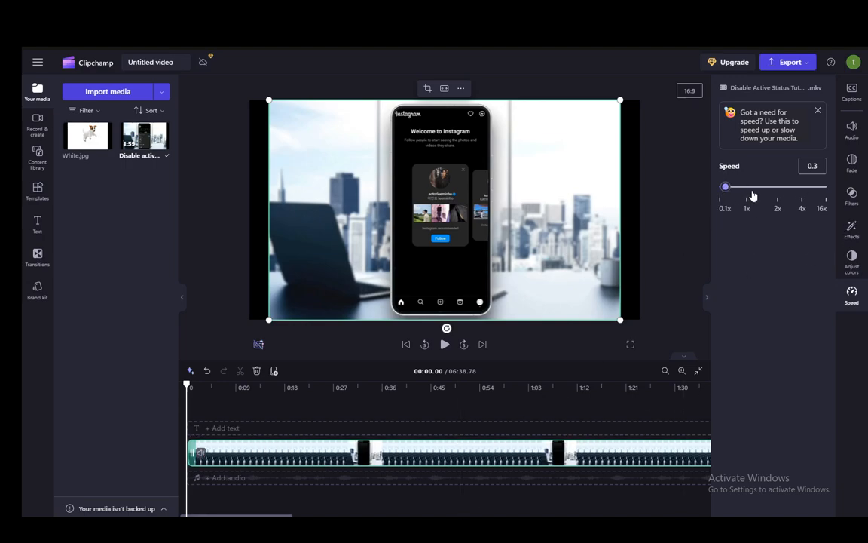
pyautogui.moveTo(725, 187); pyautogui.dragTo(719, 187)
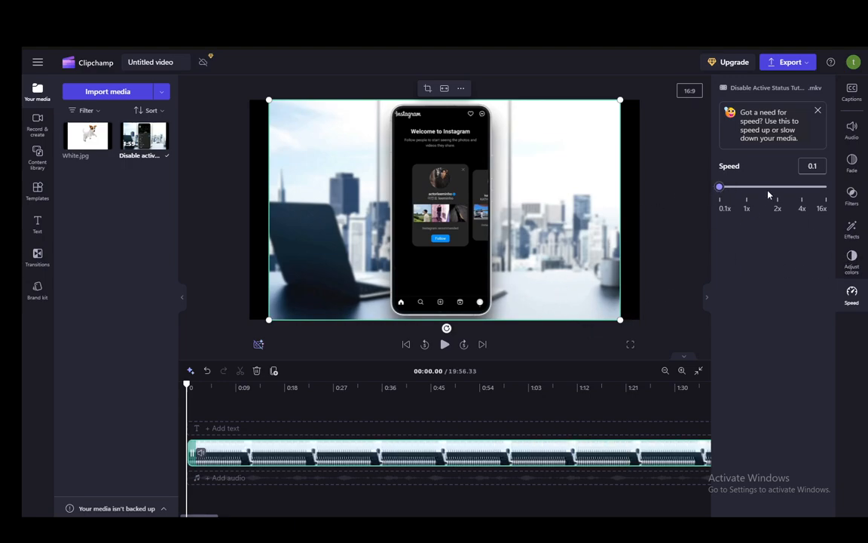
pyautogui.moveTo(718, 187); pyautogui.dragTo(723, 187)
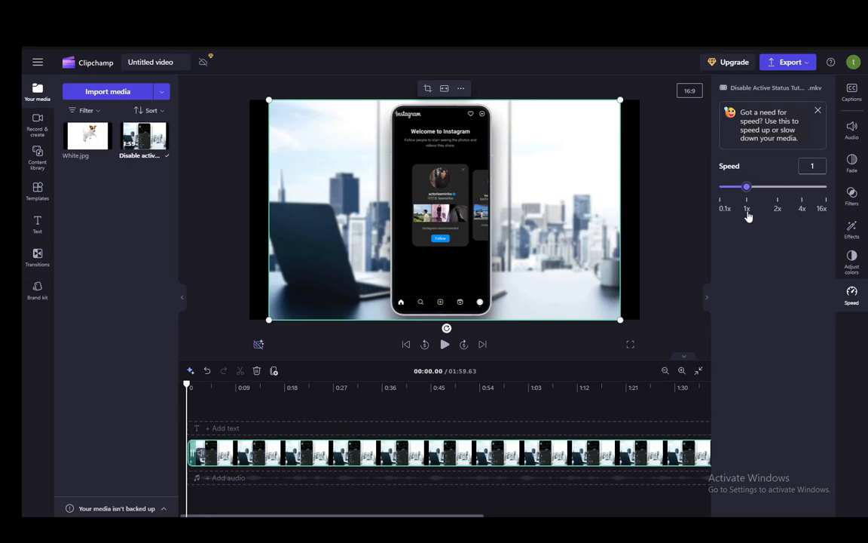
pyautogui.moveTo(748, 187); pyautogui.dragTo(735, 187)
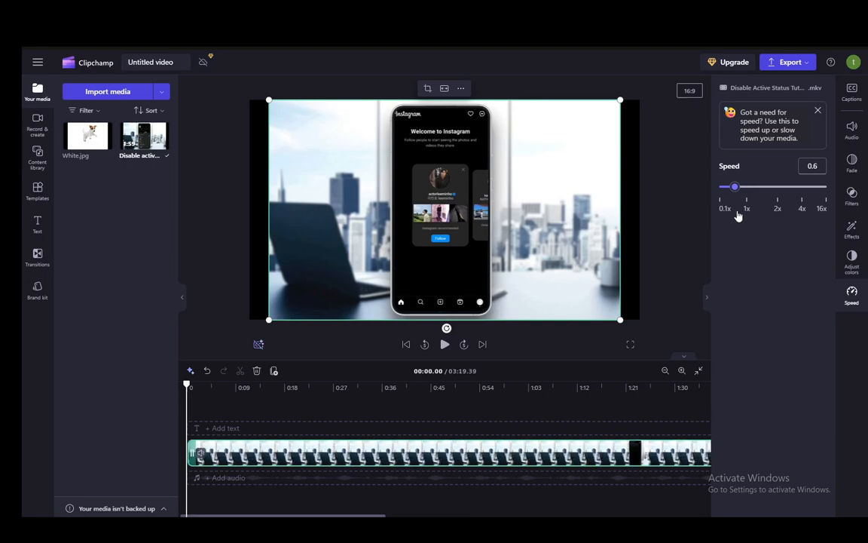
pyautogui.moveTo(736, 187); pyautogui.dragTo(729, 187)
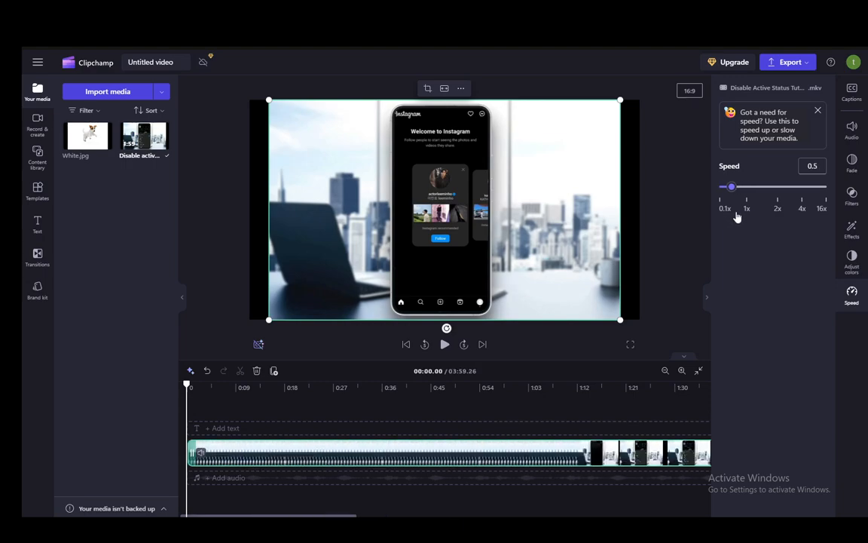
pyautogui.moveTo(730, 187); pyautogui.dragTo(746, 187)
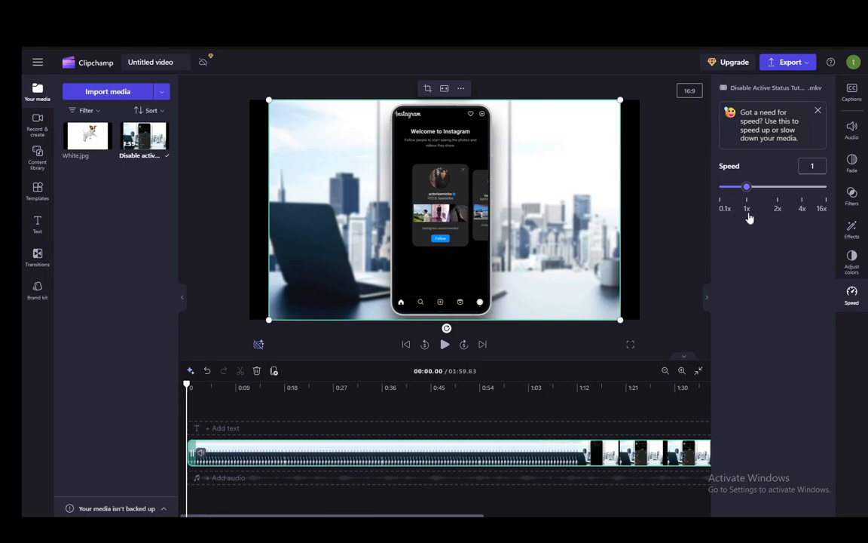
pyautogui.moveTo(748, 187); pyautogui.dragTo(738, 187)
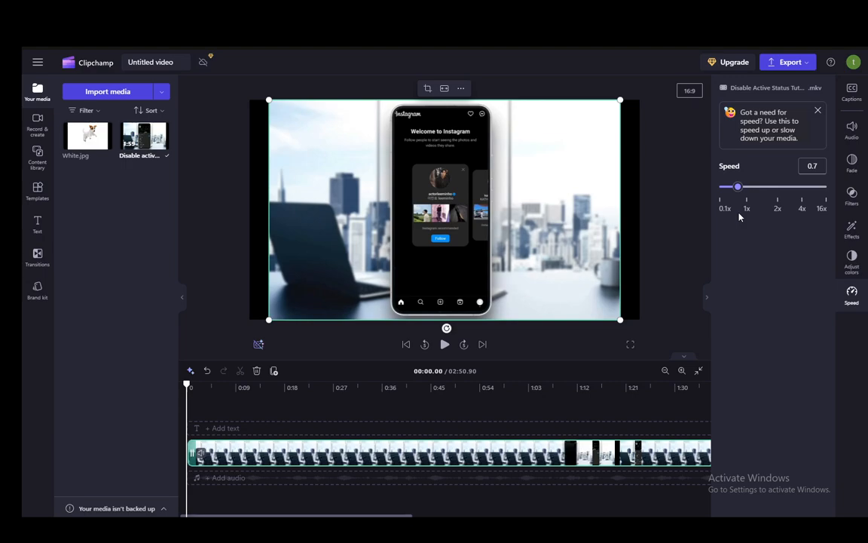
# - Re-enter a speed value below 1 in the Speed box so the clip runs about 2:33
pyautogui.click(812, 166)
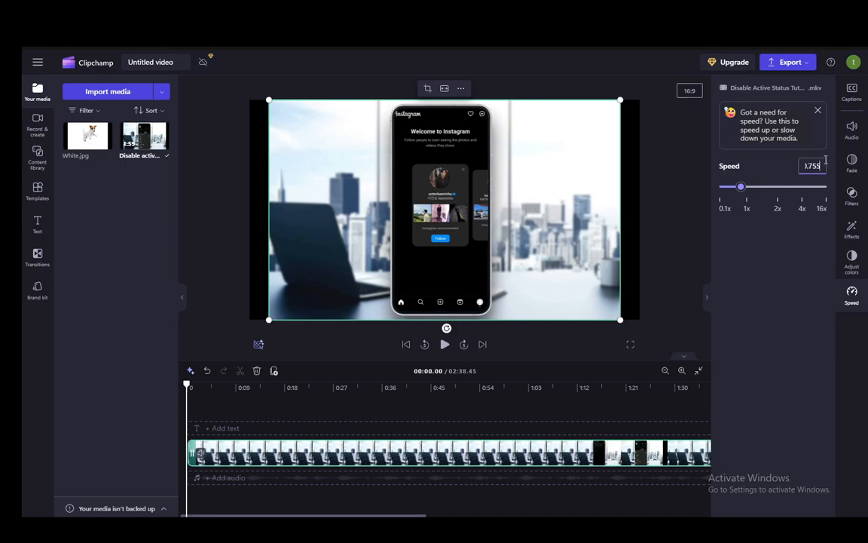
pyautogui.write('5555')
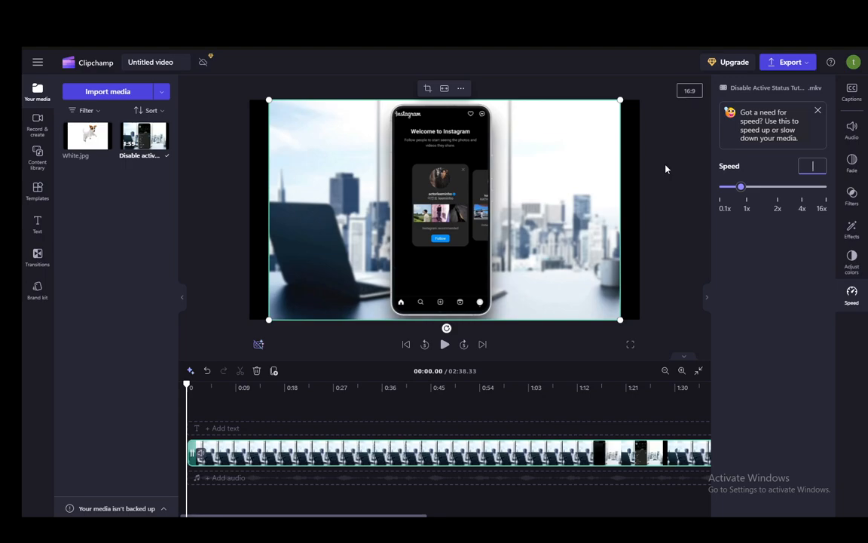
pyautogui.moveTo(690, 247)
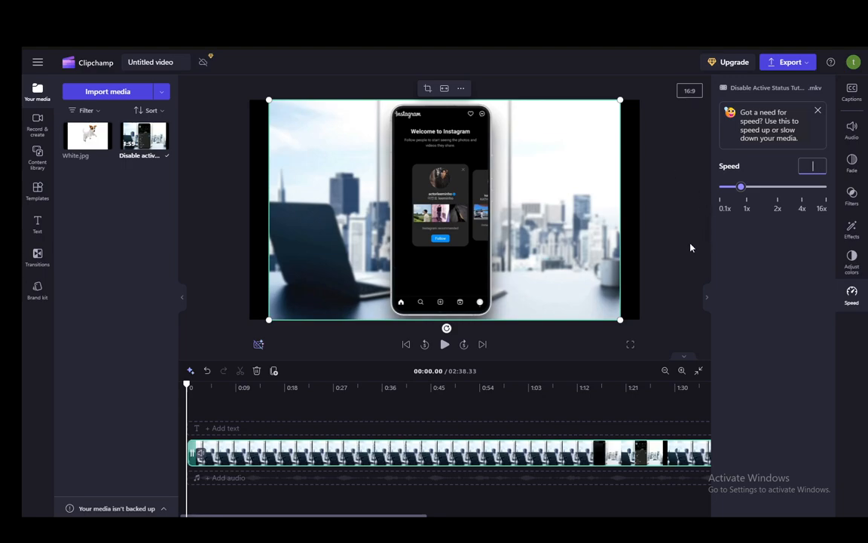